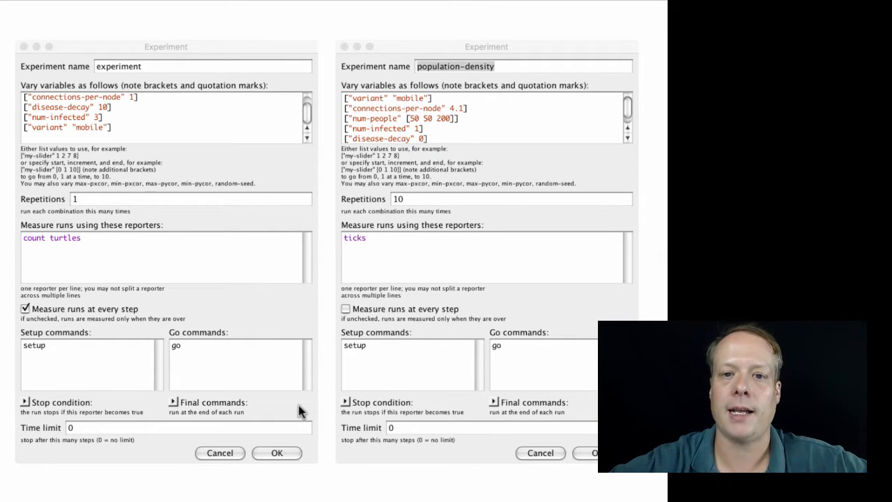
mouse_move(234, 285)
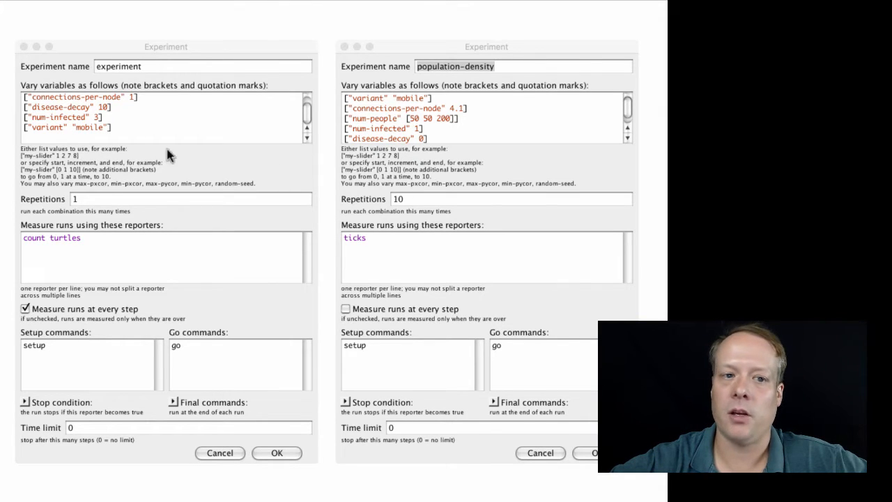
mouse_move(195, 389)
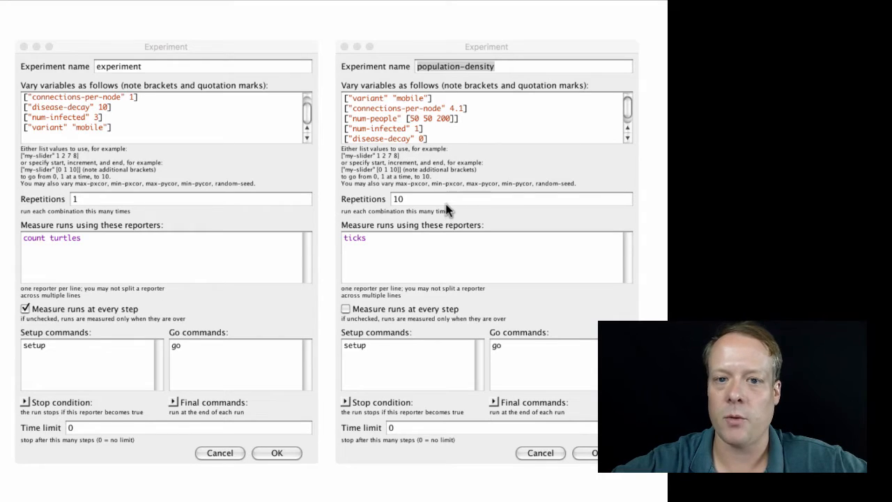
mouse_move(418, 128)
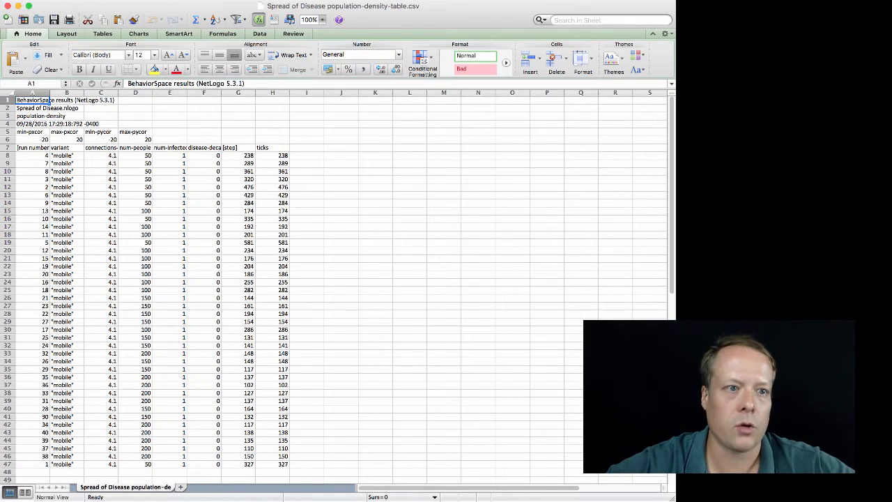
Step: Review the results header lines: BehaviorSpace title, a run's num-people, model file and experiment name
click(145, 210)
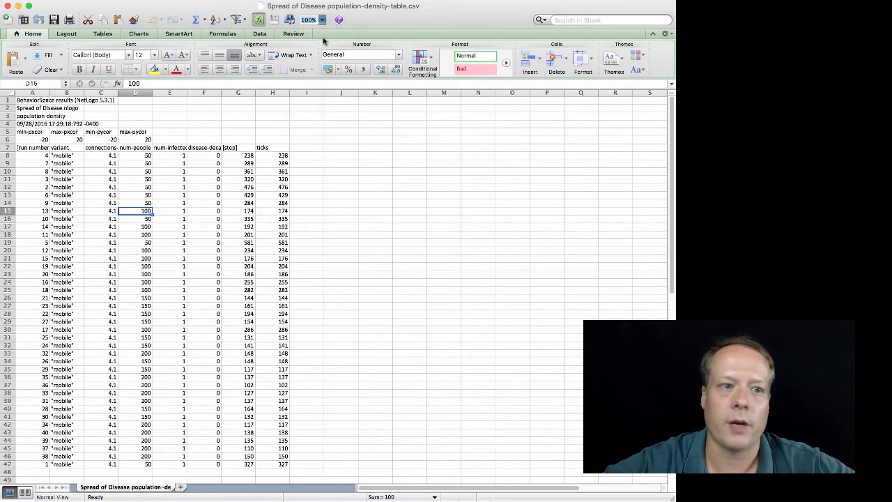
click(312, 20)
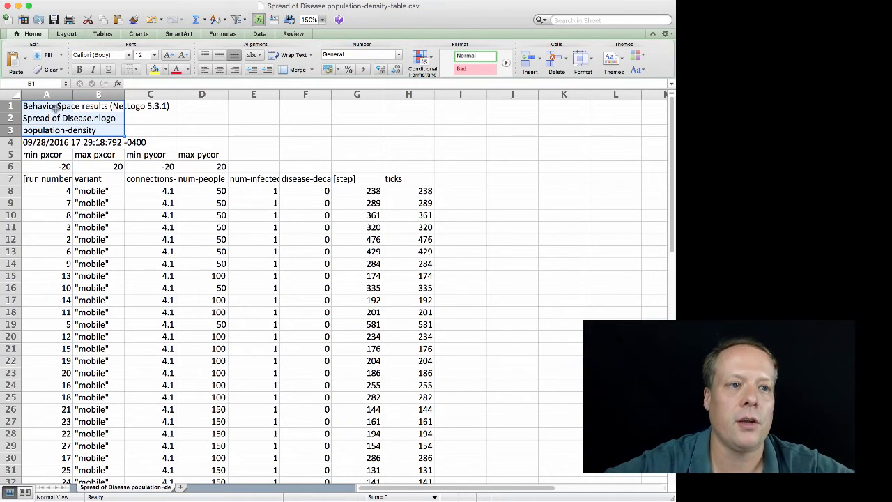
click(48, 117)
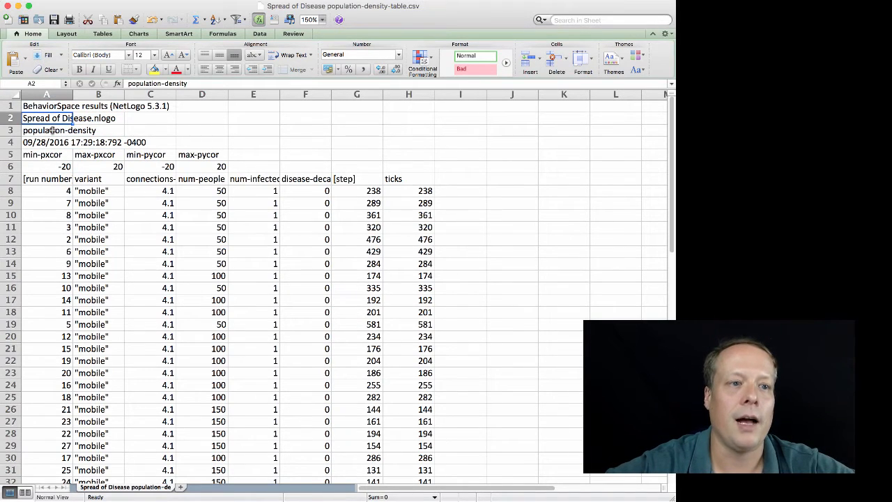
click(46, 142)
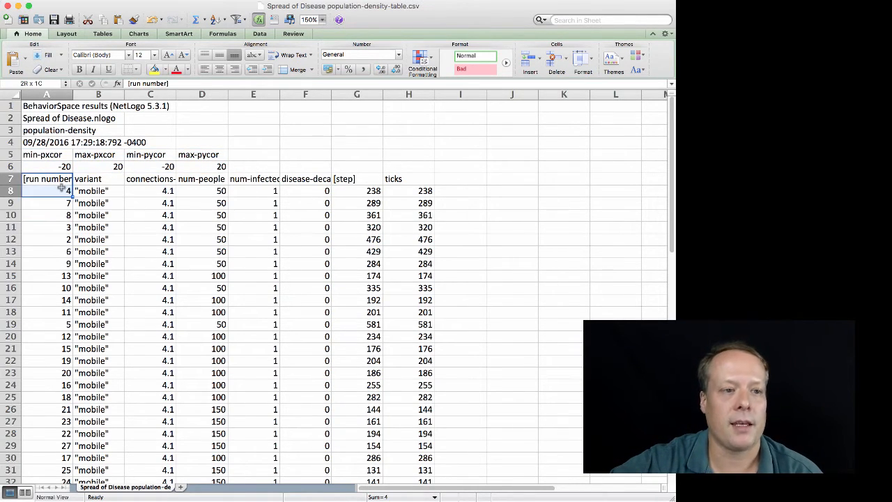
click(46, 204)
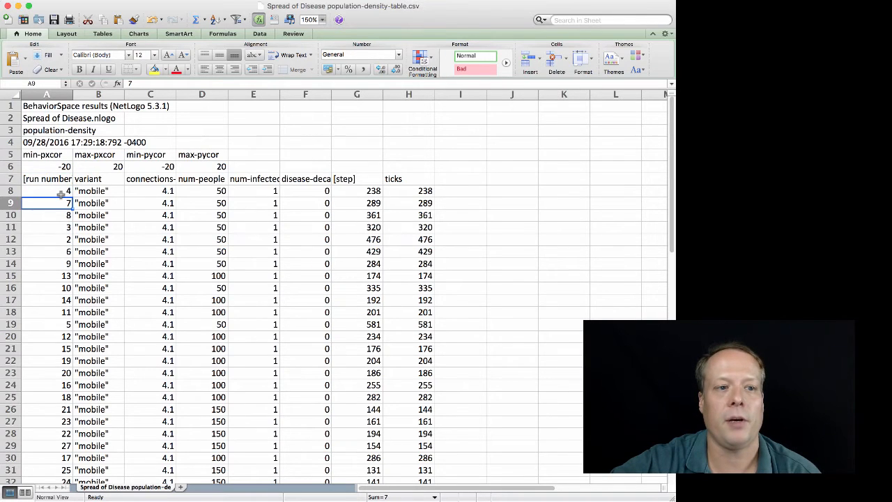
click(46, 189)
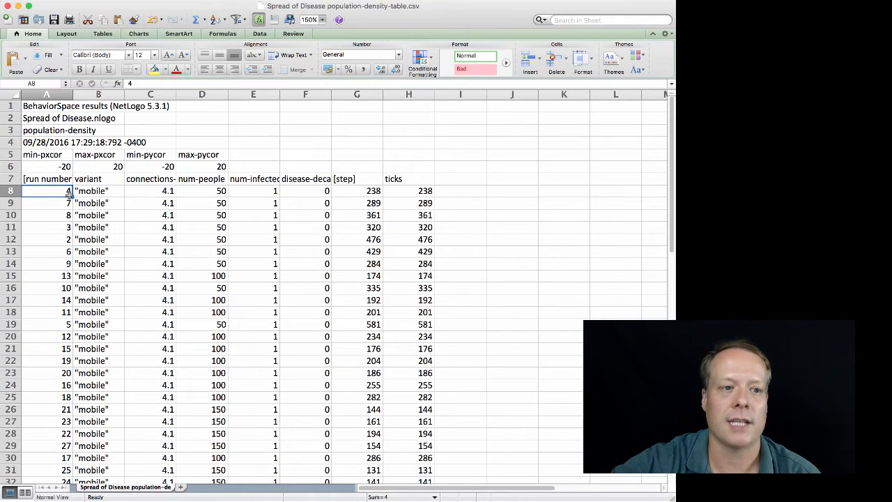
mouse_move(90, 195)
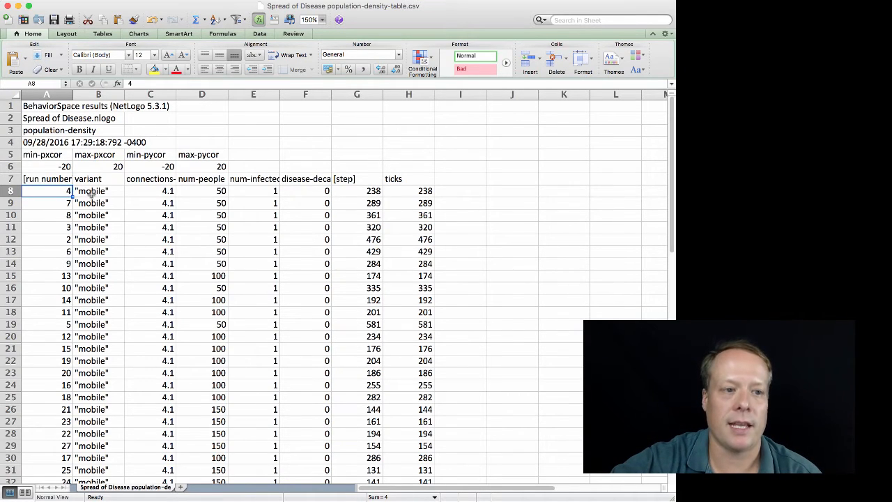
drag(46, 189, 46, 276)
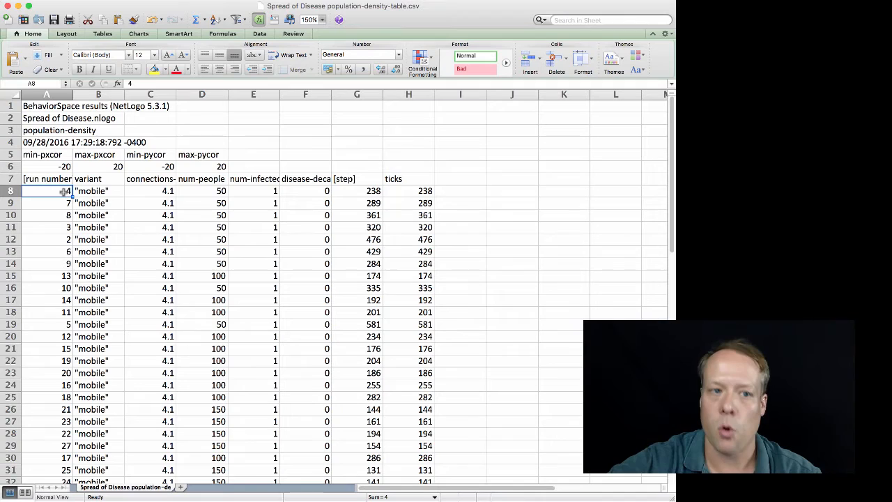
drag(46, 189, 98, 178)
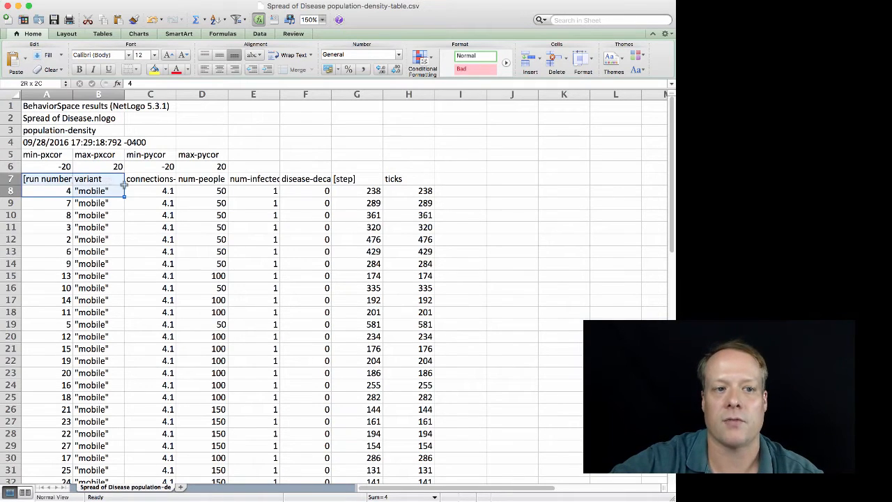
click(46, 189)
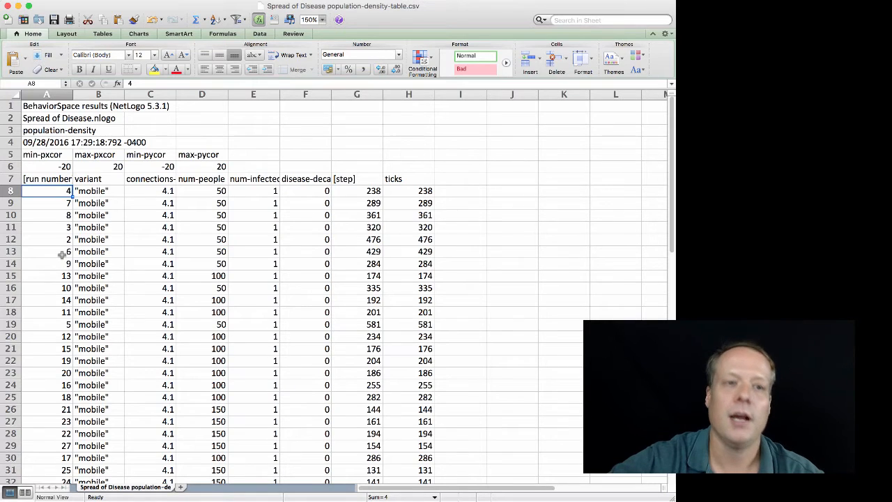
scroll(down, 3)
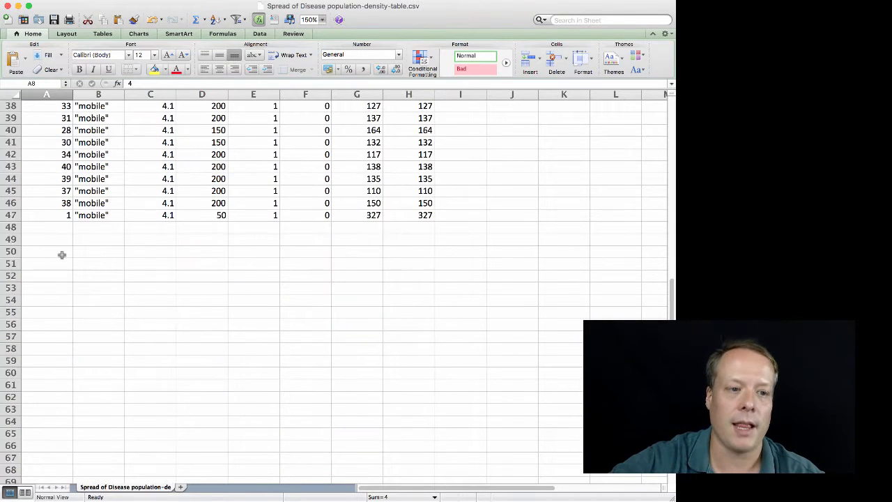
click(47, 215)
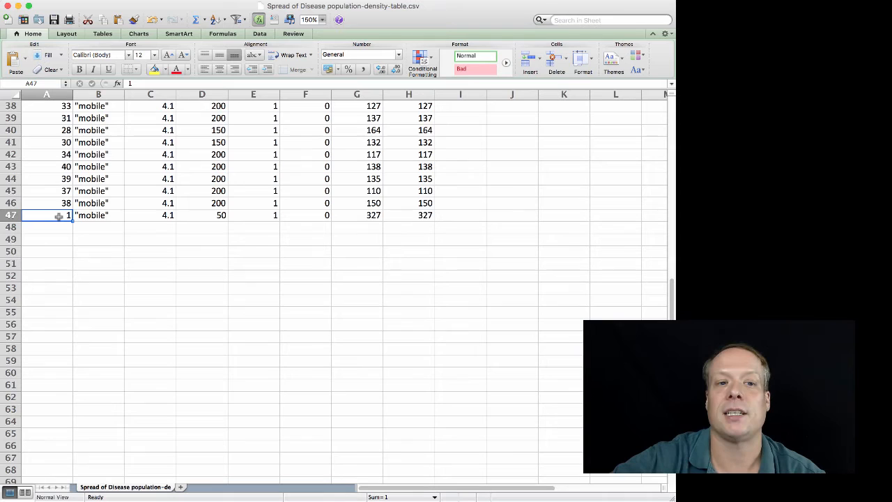
mouse_move(418, 248)
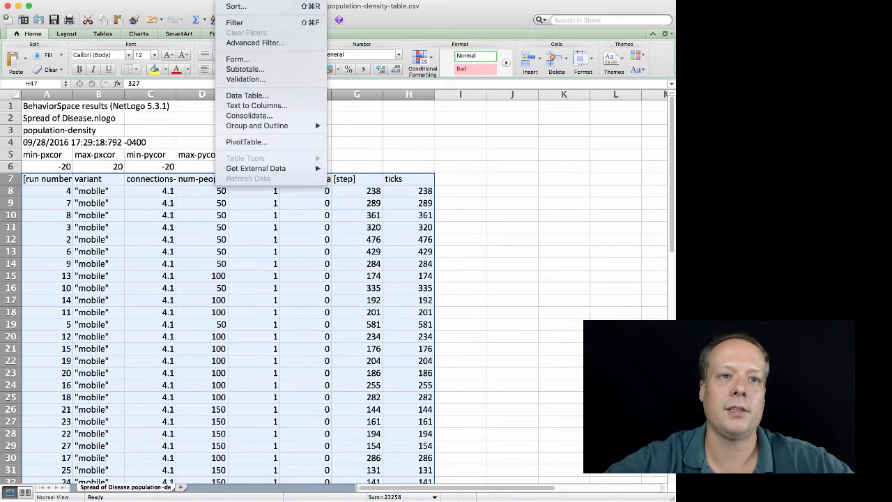
Step: Sort the table by run number smallest to largest, keep existing cell contents, and check run 1's values
click(236, 5)
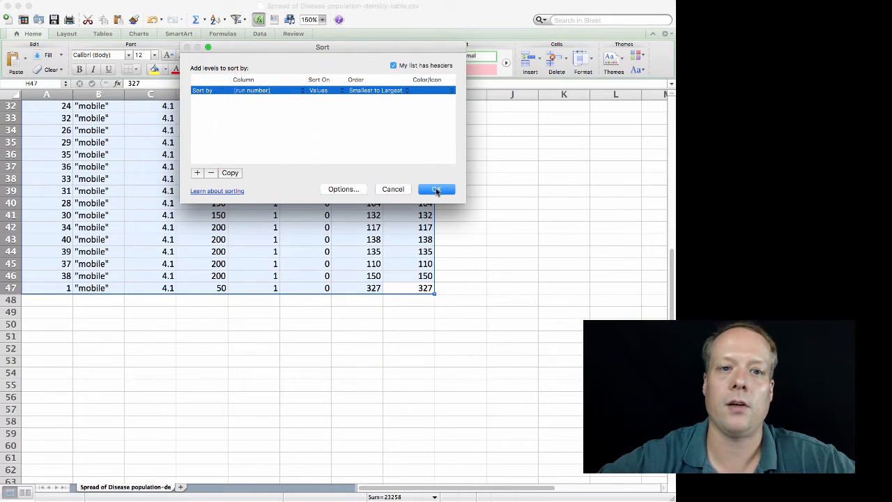
click(437, 190)
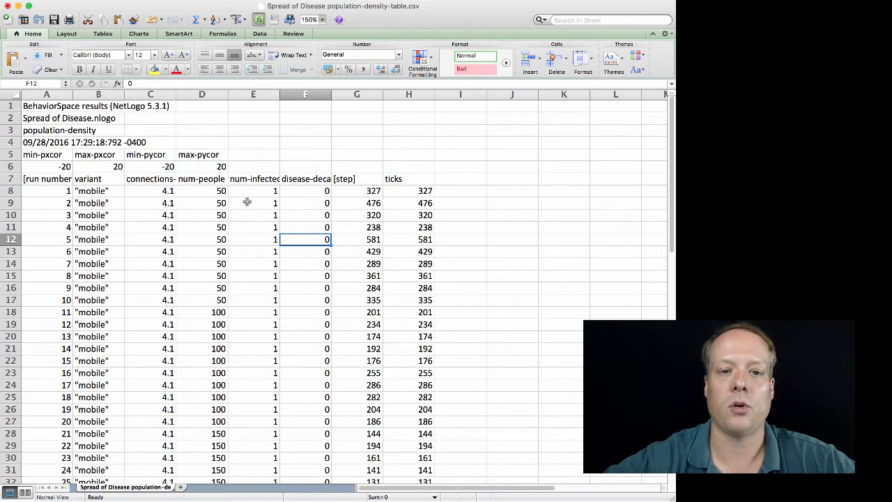
click(97, 189)
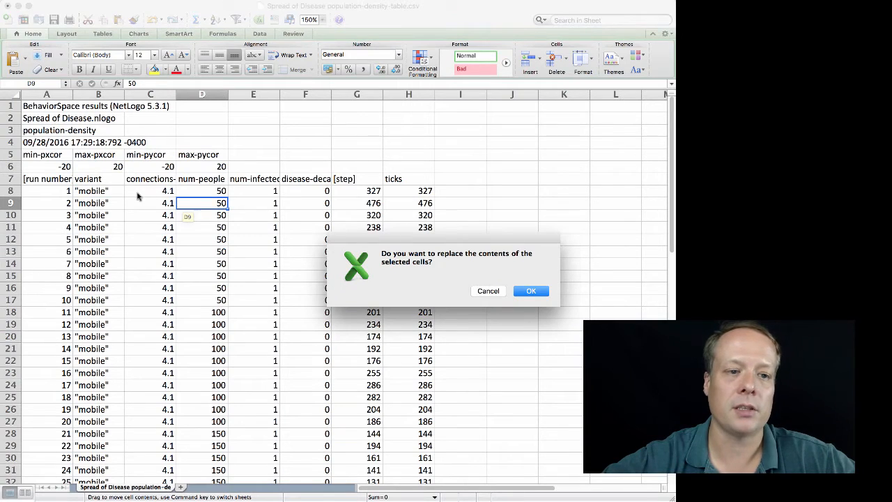
click(530, 291)
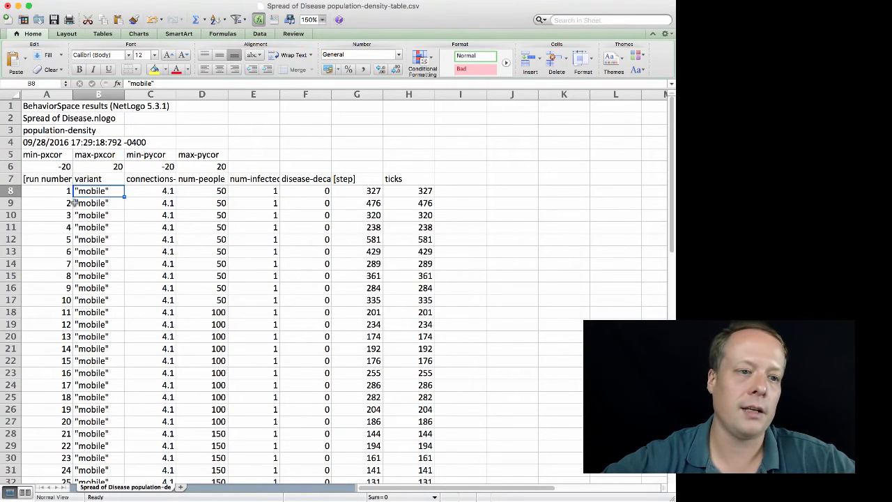
click(253, 189)
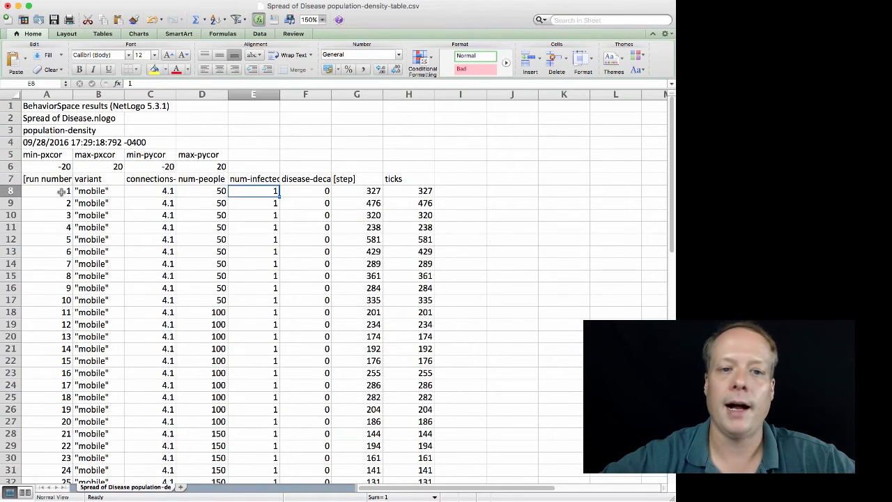
click(408, 190)
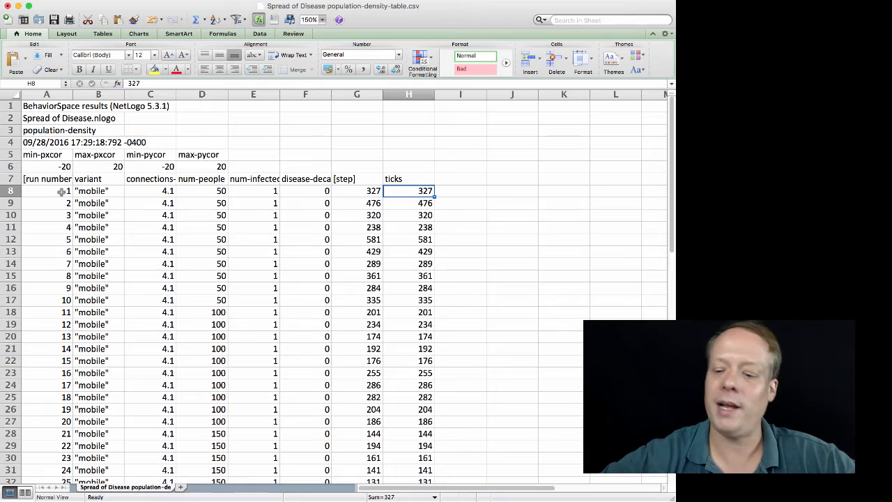
click(357, 178)
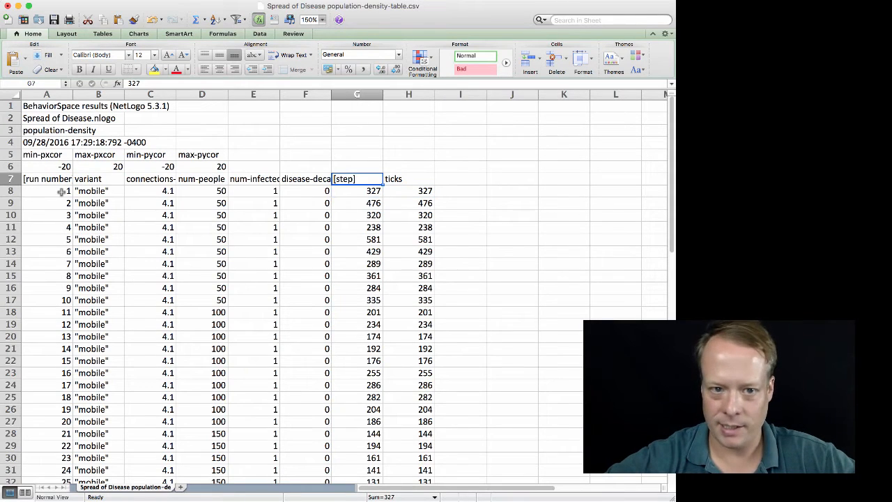
click(356, 190)
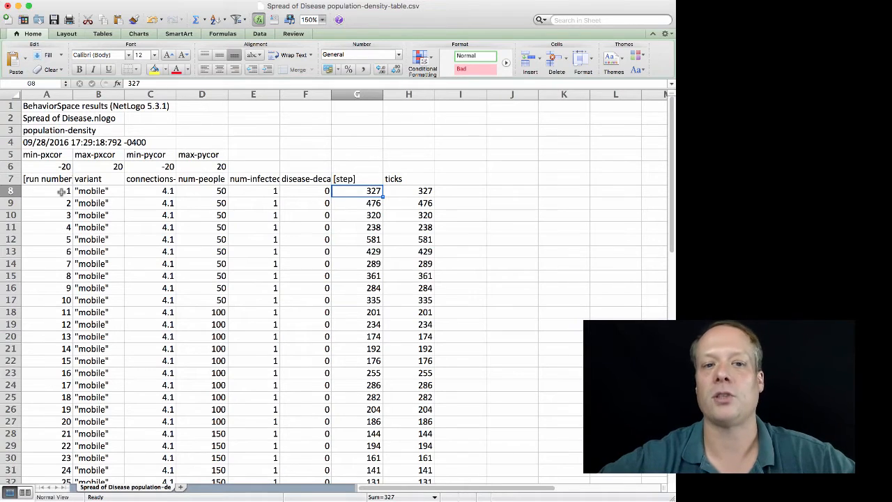
click(408, 190)
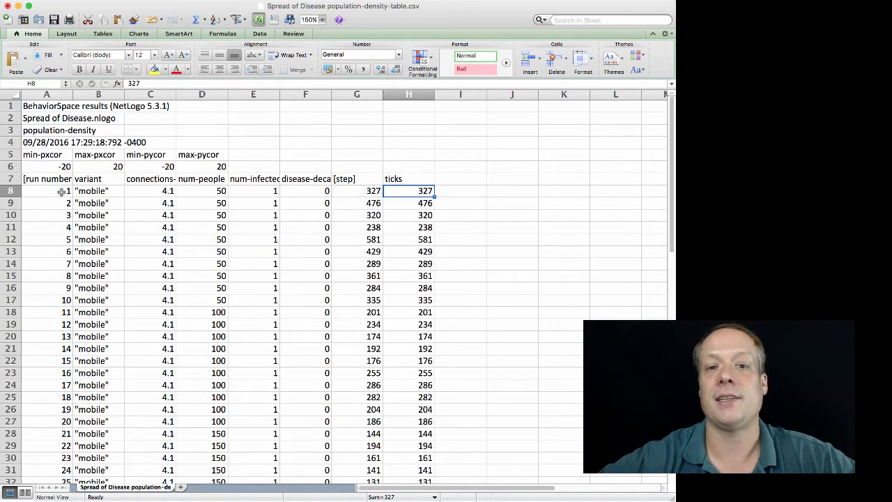
click(408, 204)
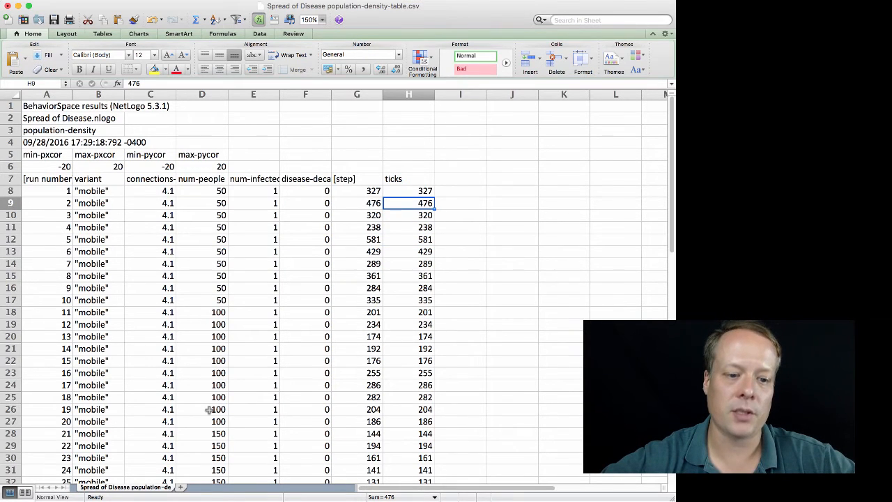
scroll(down, 3)
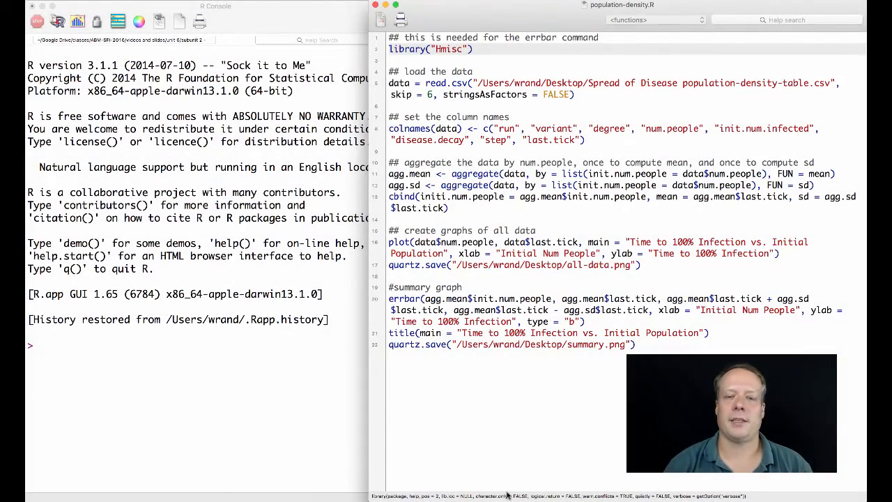
Step: Show the Packages & Data menu options
click(457, 49)
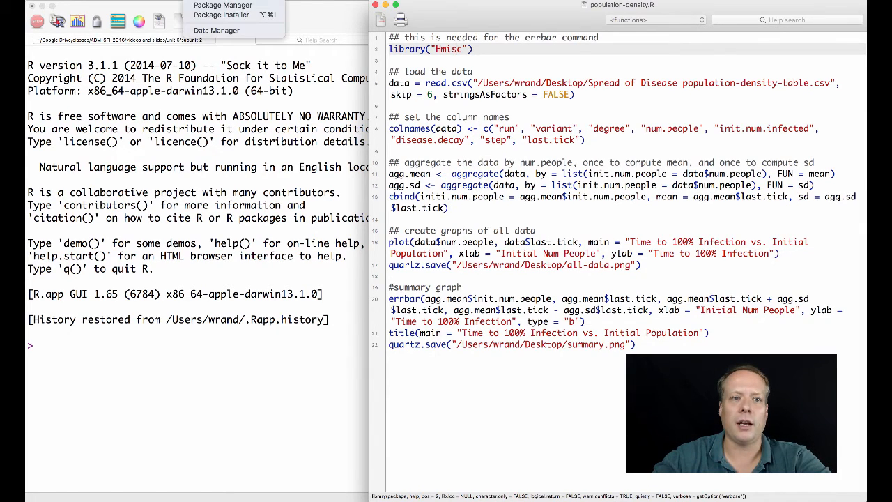
Step: Bring up the Package Installer with the CRAN (binaries) repository selected
click(220, 14)
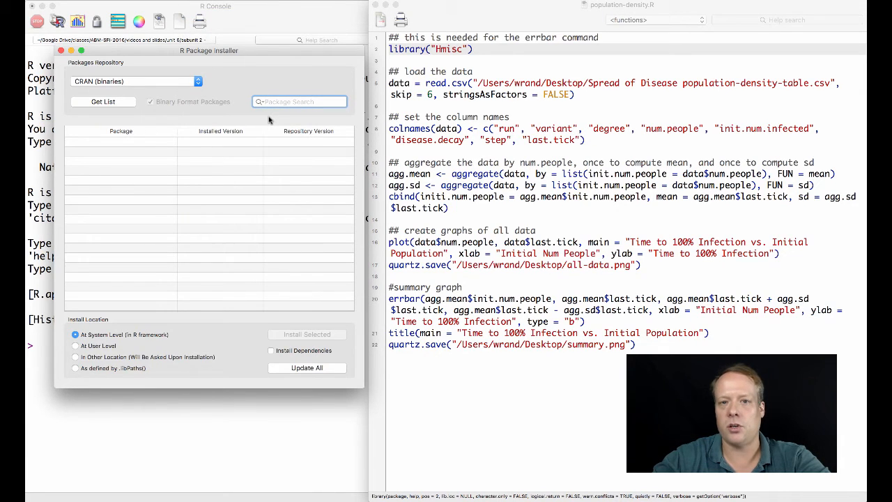
mouse_move(258, 114)
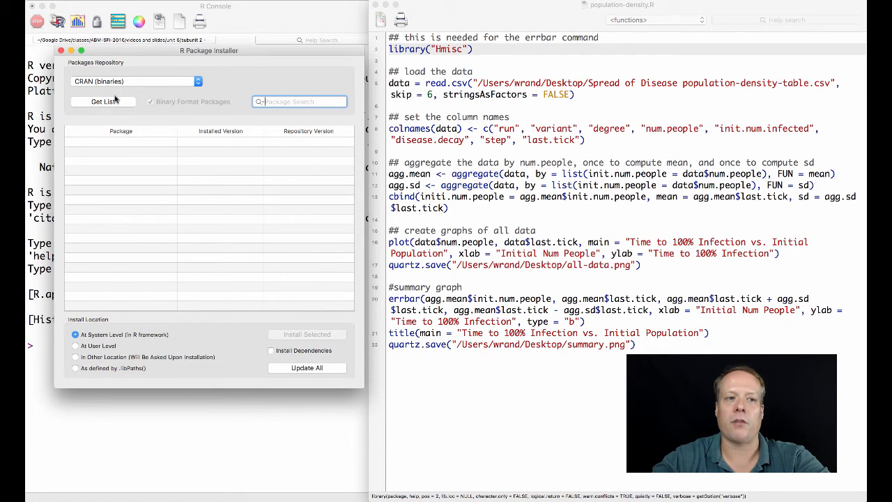
mouse_move(103, 100)
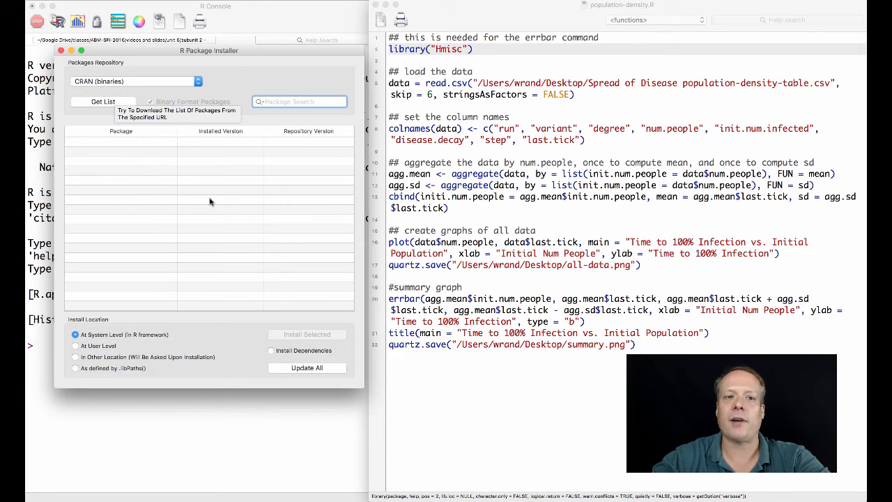
mouse_move(120, 100)
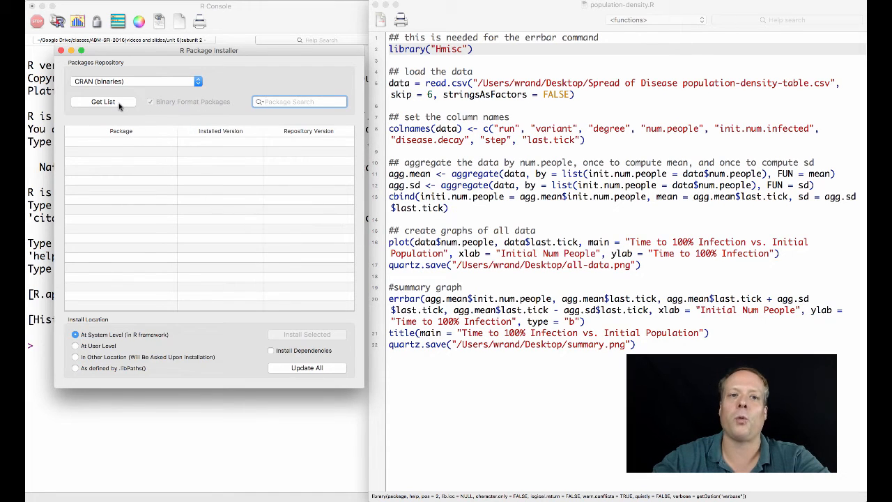
mouse_move(104, 101)
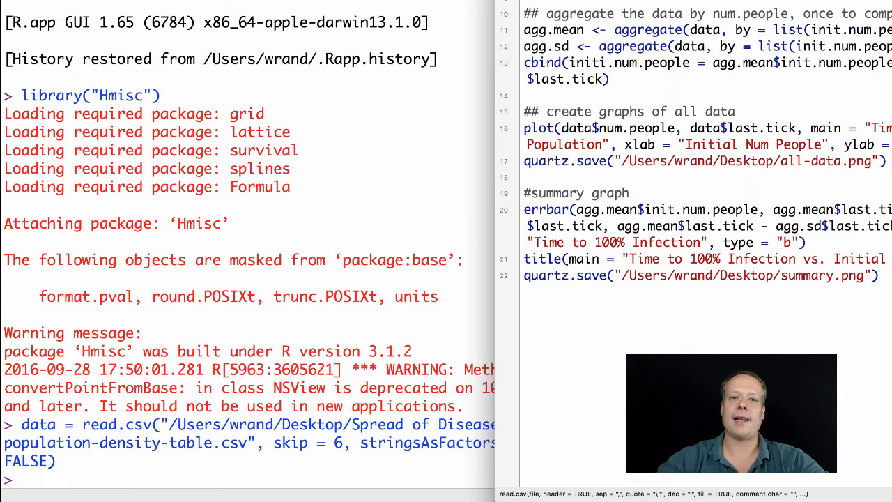
Step: Print the first rows of data with head(data), showing num.people values of 50
text(hea)
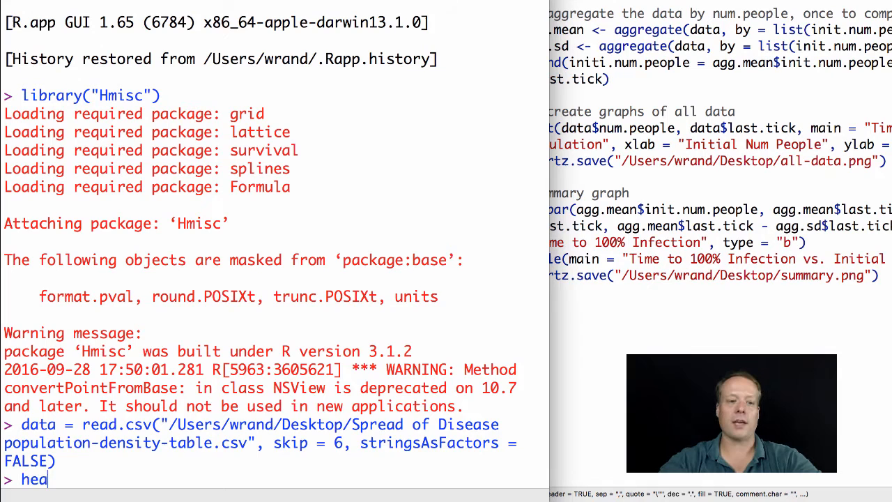
key(Return)
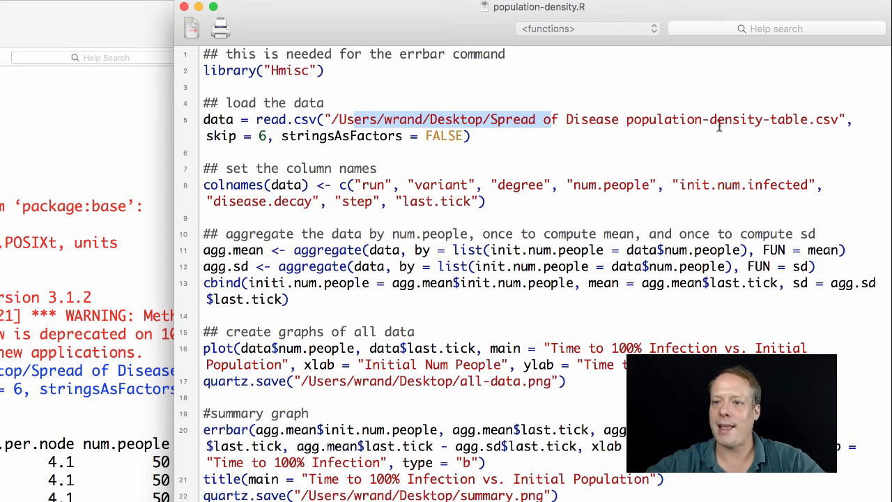
mouse_move(775, 123)
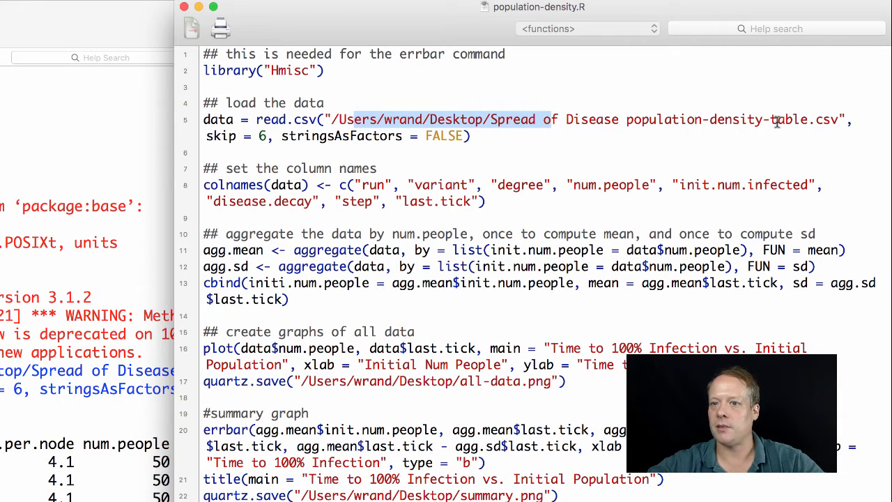
mouse_move(624, 124)
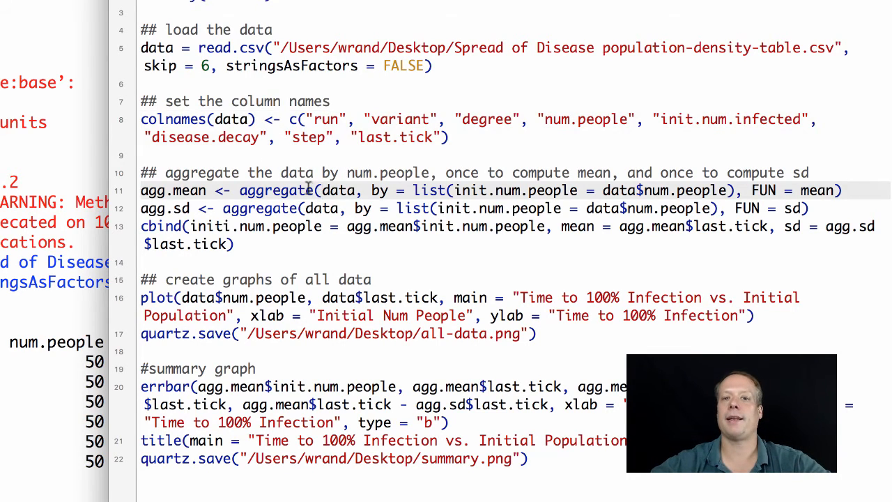
mouse_move(457, 189)
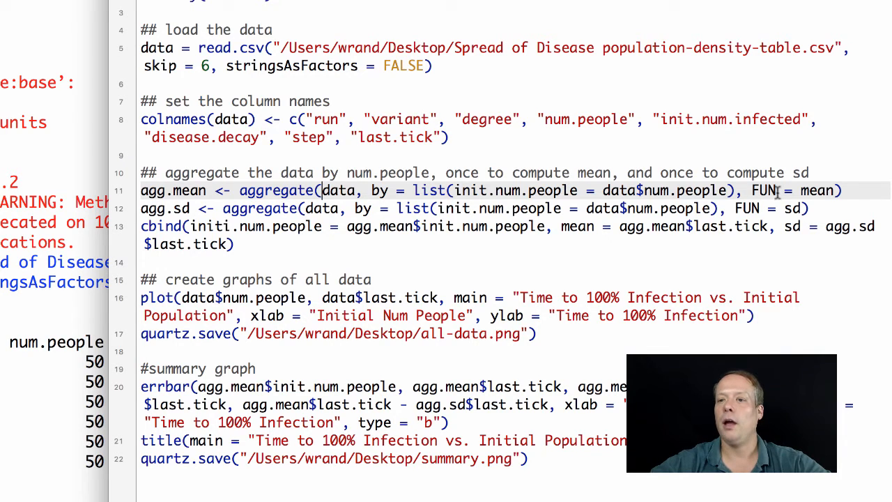
mouse_move(815, 194)
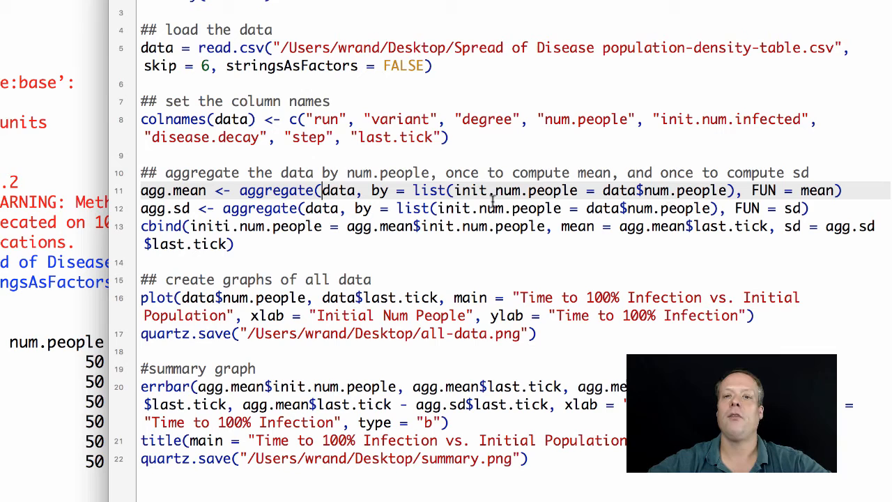
mouse_move(587, 189)
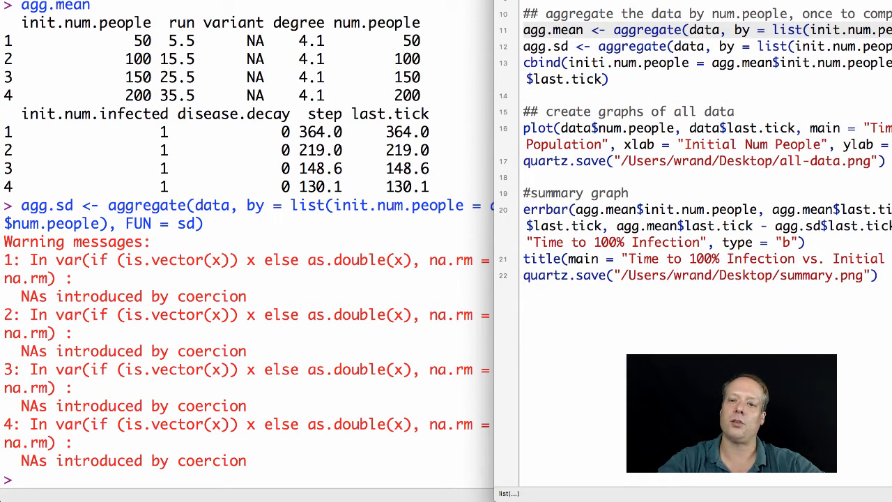
Step: Print agg.sd and agg.mean, the grouped last.tick sd and mean per initial population
double_click(850, 31)
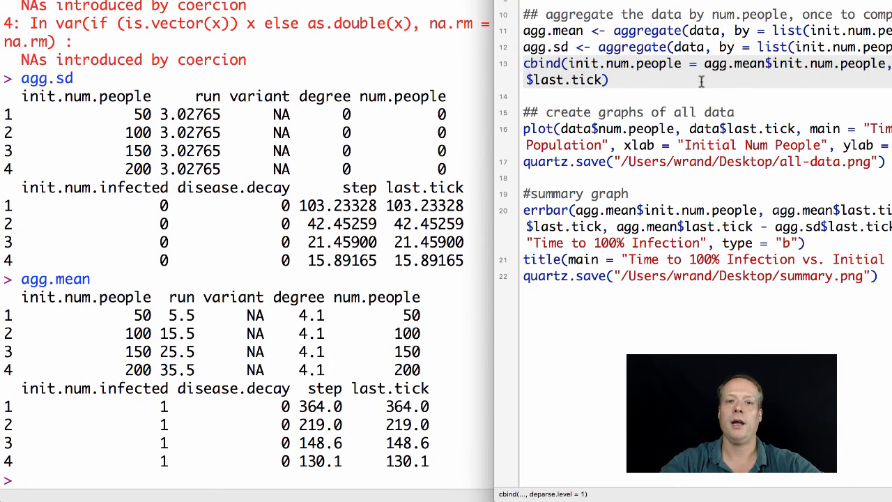
key(Return)
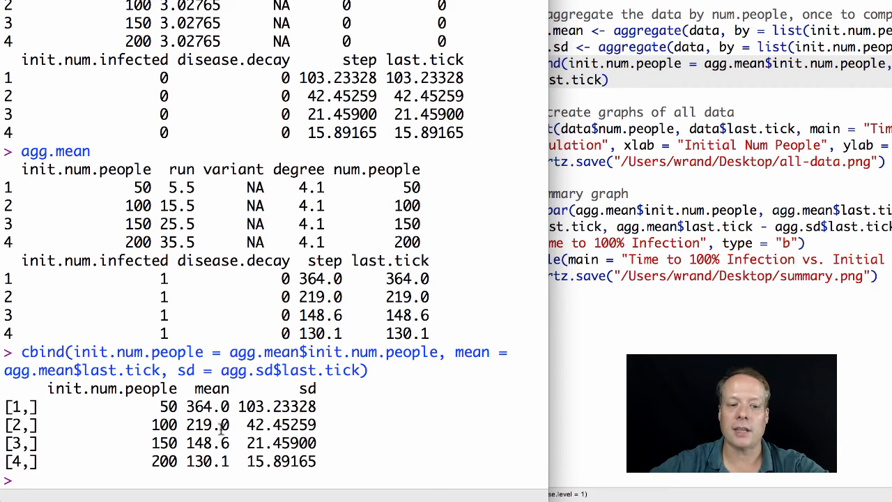
mouse_move(303, 452)
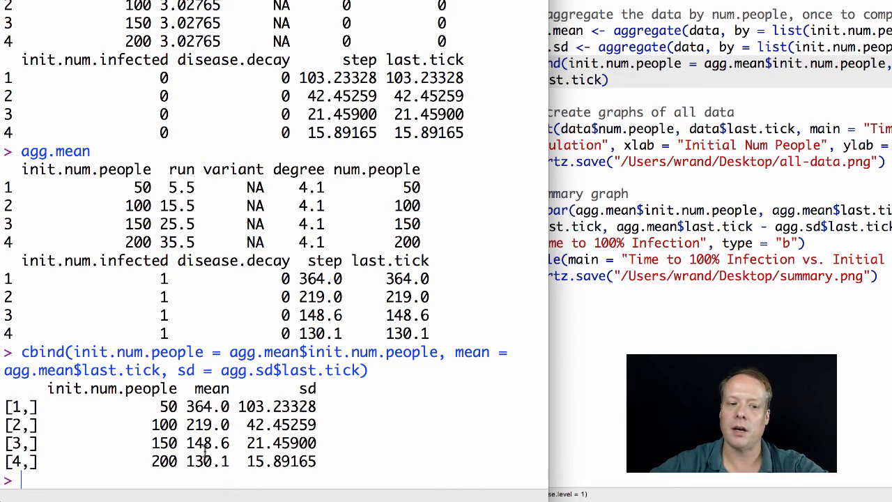
mouse_move(240, 454)
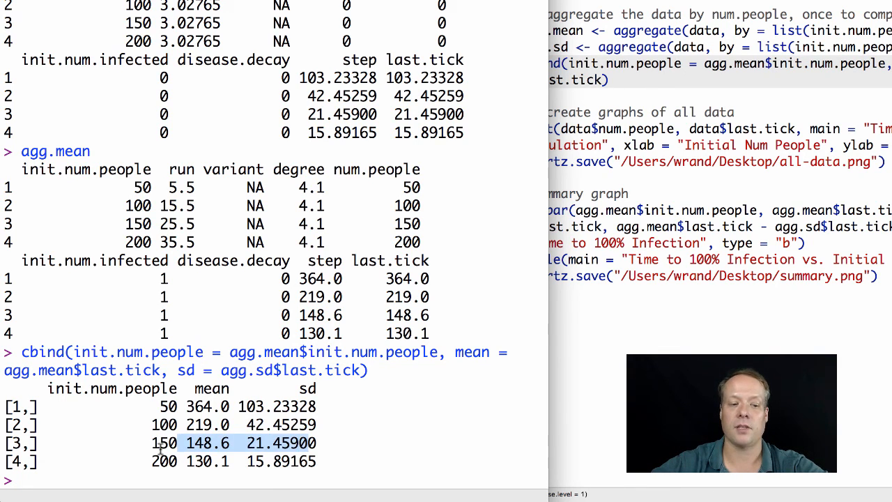
drag(165, 443, 320, 459)
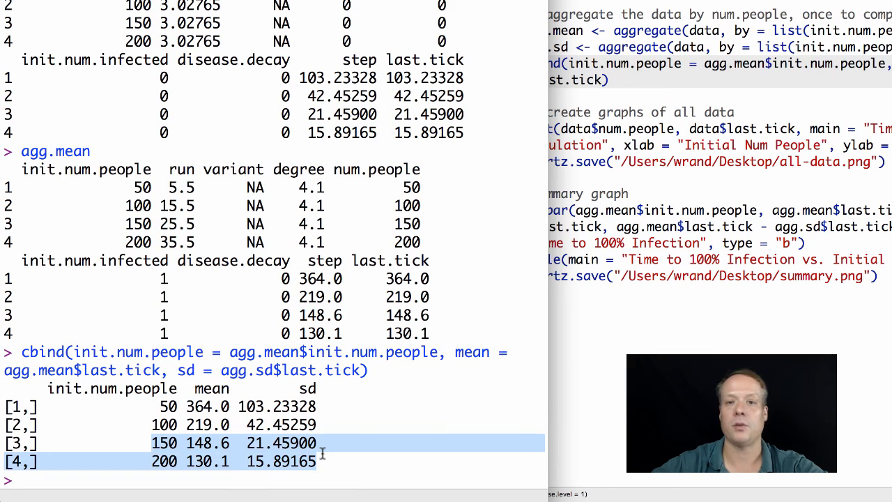